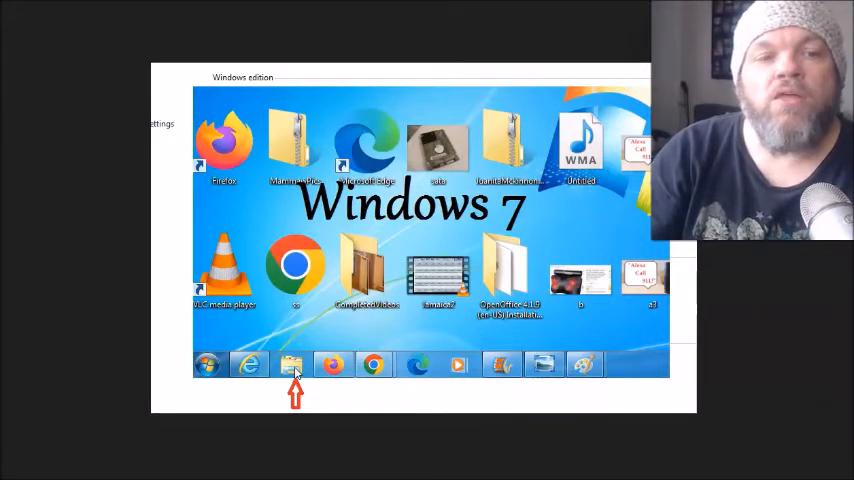
Step: Open Control Panel from the Desktop folder listing in File Explorer
left_click(292, 364)
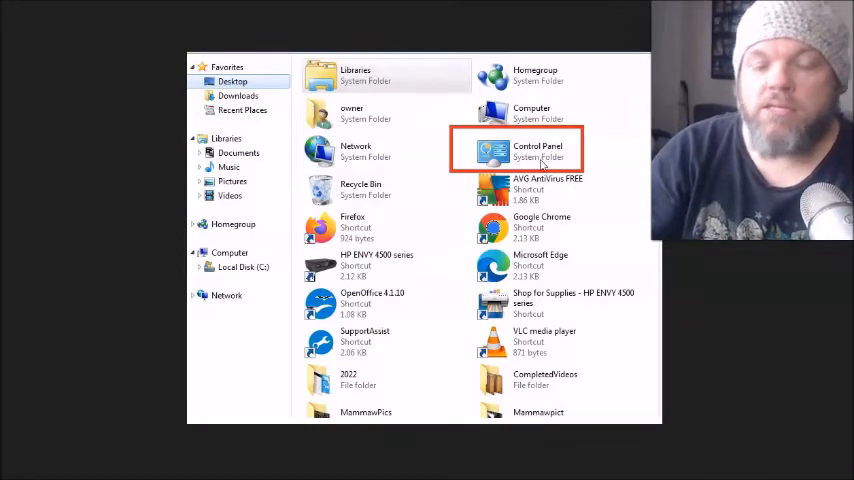
double_click(538, 150)
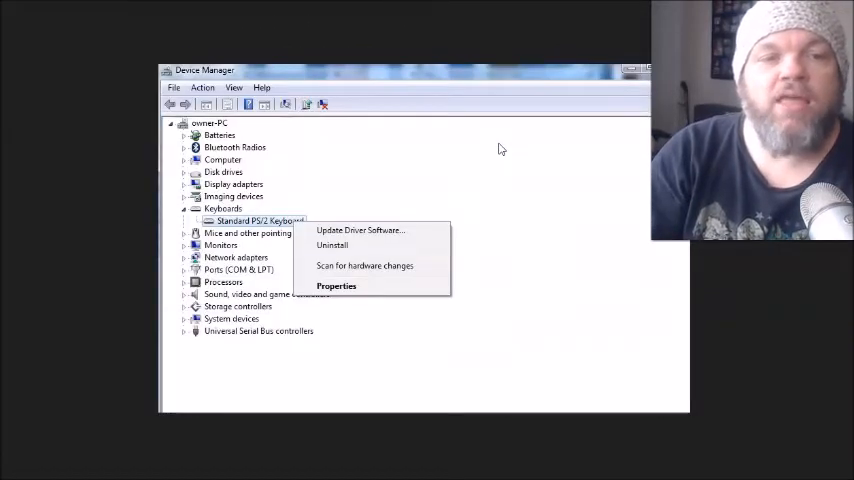
Step: Open Device Manager from the System page's left pane
left_click(588, 228)
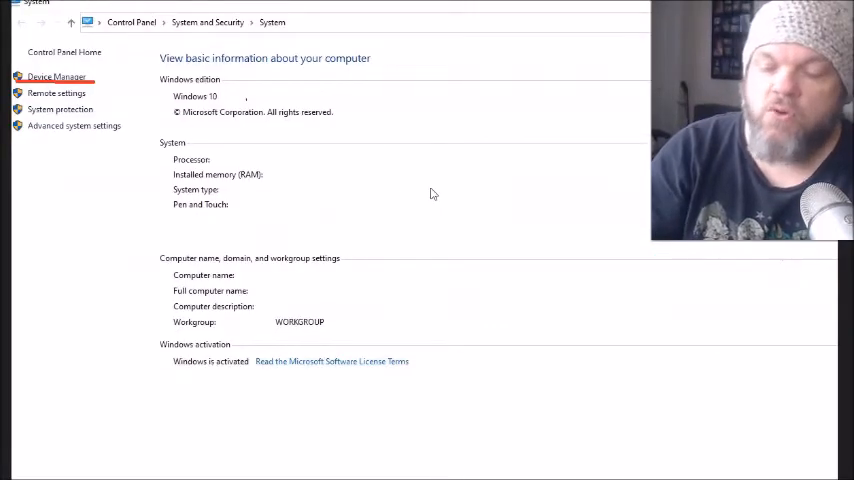
Step: Show the Standard PS/2 Keyboard's Update Driver, Uninstall and Properties actions
right_click(256, 220)
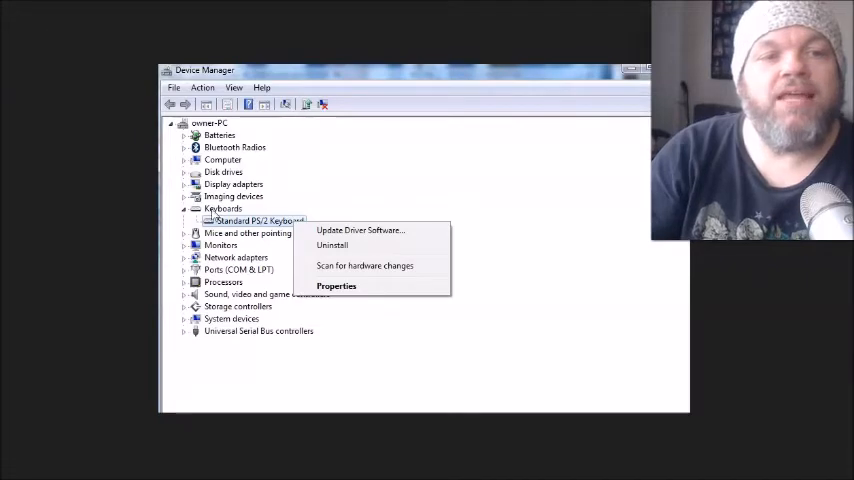
mouse_move(376, 280)
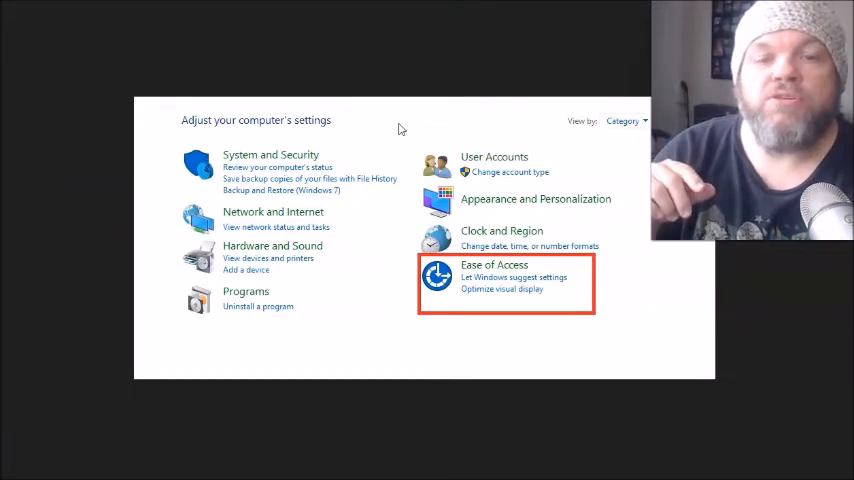
mouse_move(340, 160)
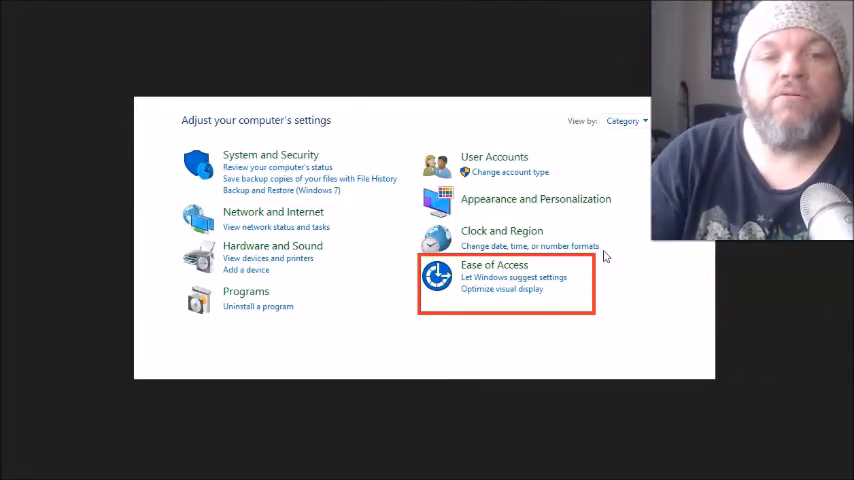
Step: Turn off Mouse Keys, Sticky Keys, Toggle Keys and Filter Keys in Ease of Access
left_click(492, 264)
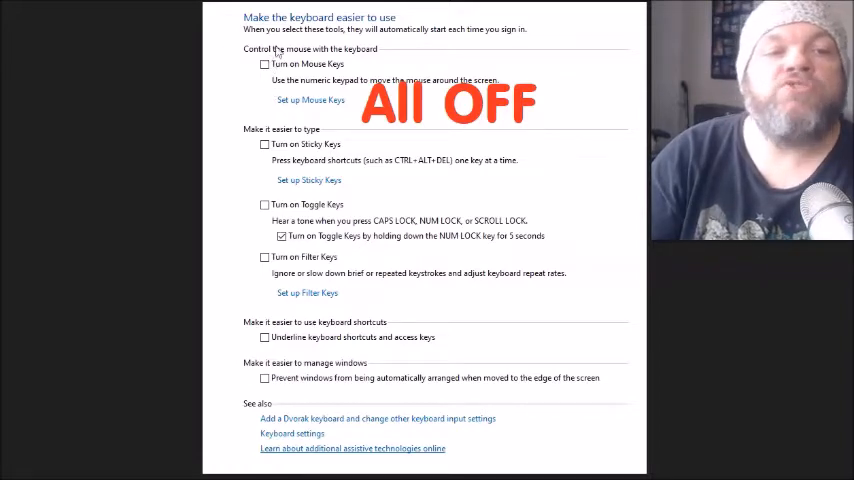
mouse_move(600, 238)
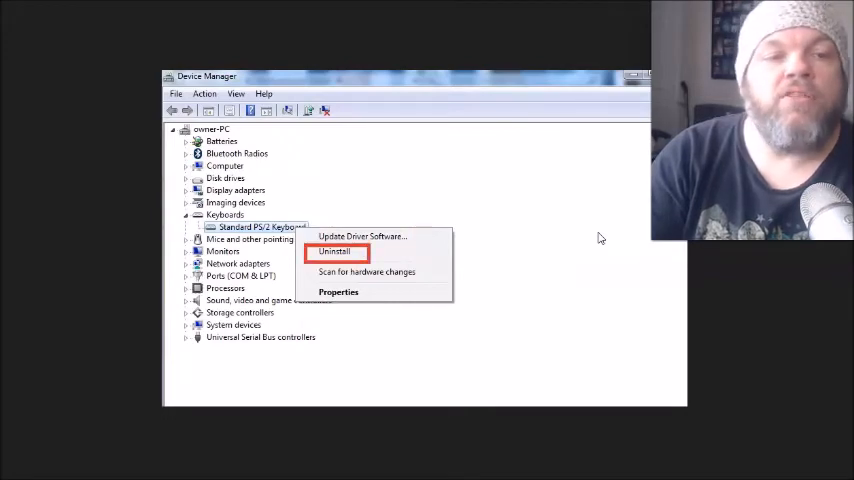
Step: Uninstall the Standard PS/2 Keyboard or roll its driver back to the previous version
left_click(338, 292)
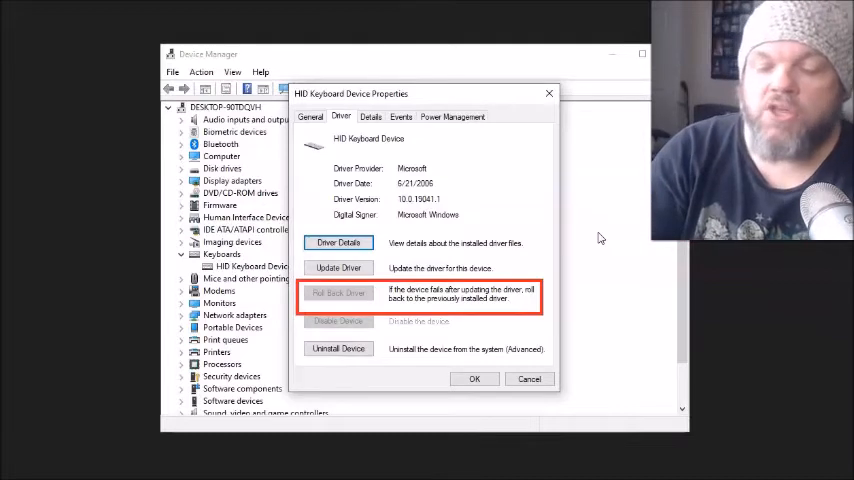
right_click(256, 228)
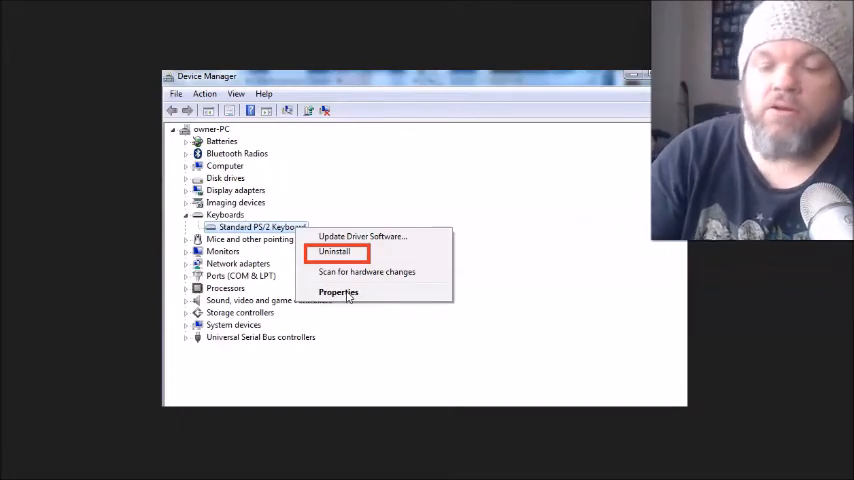
left_click(338, 292)
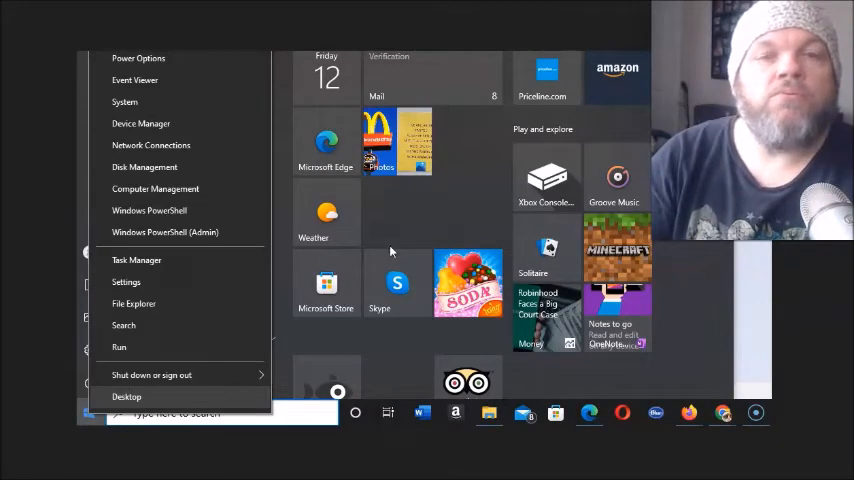
mouse_move(84, 412)
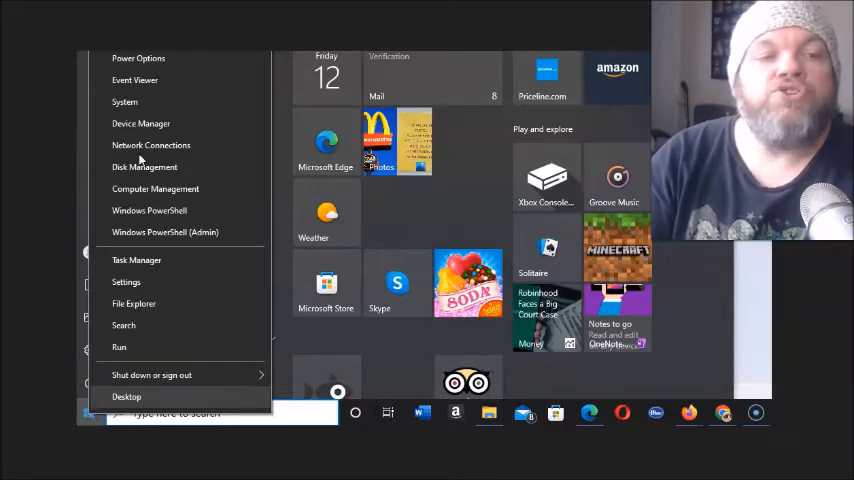
mouse_move(140, 284)
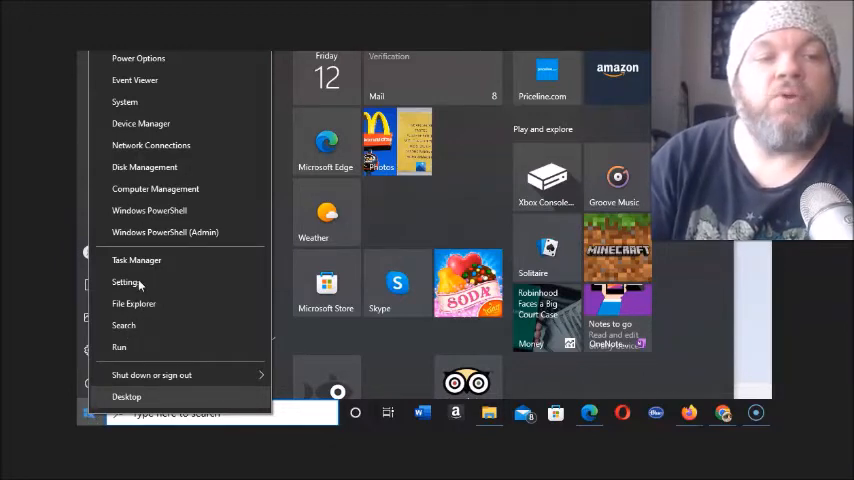
mouse_move(84, 420)
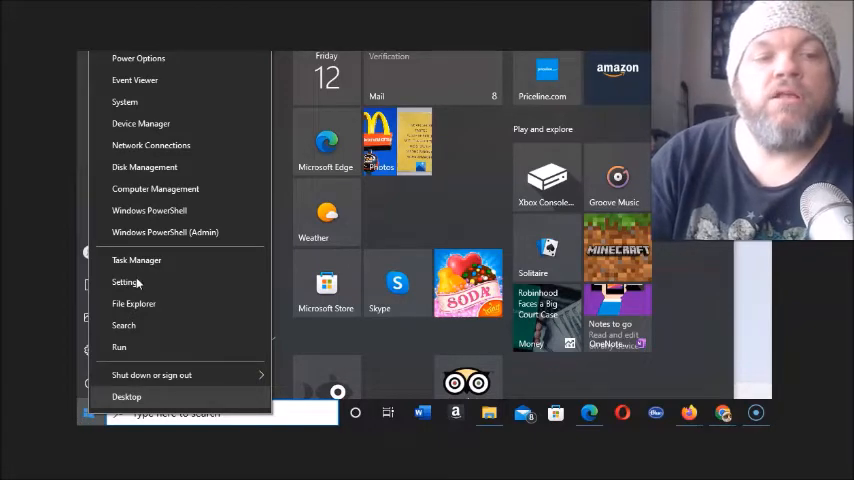
Step: Open Windows Settings from the Start button's power-user menu
left_click(124, 282)
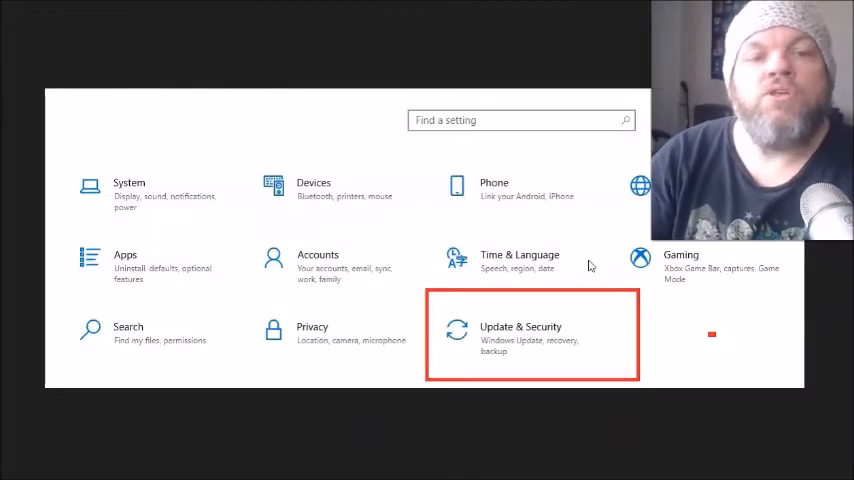
mouse_move(592, 318)
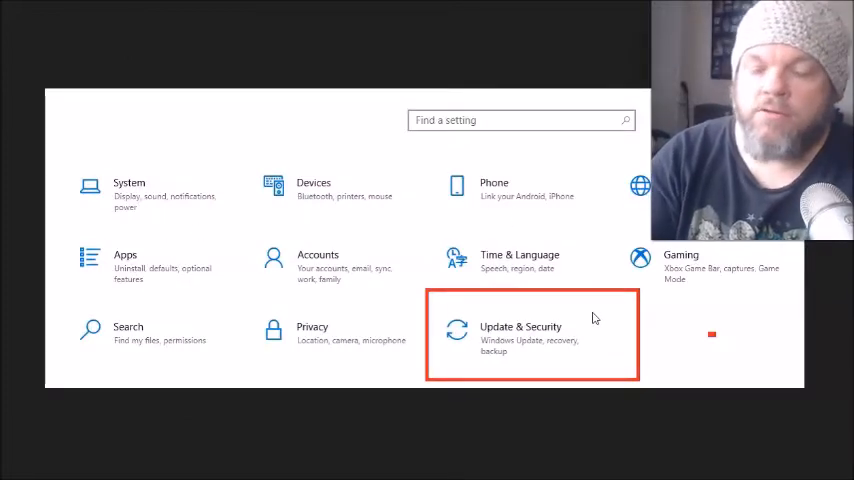
Step: Reach the Troubleshoot page under Update & Security
left_click(520, 326)
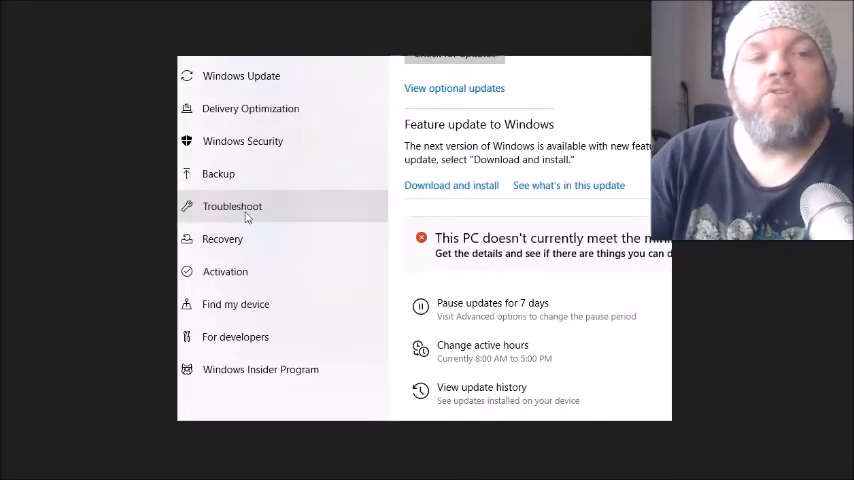
mouse_move(288, 210)
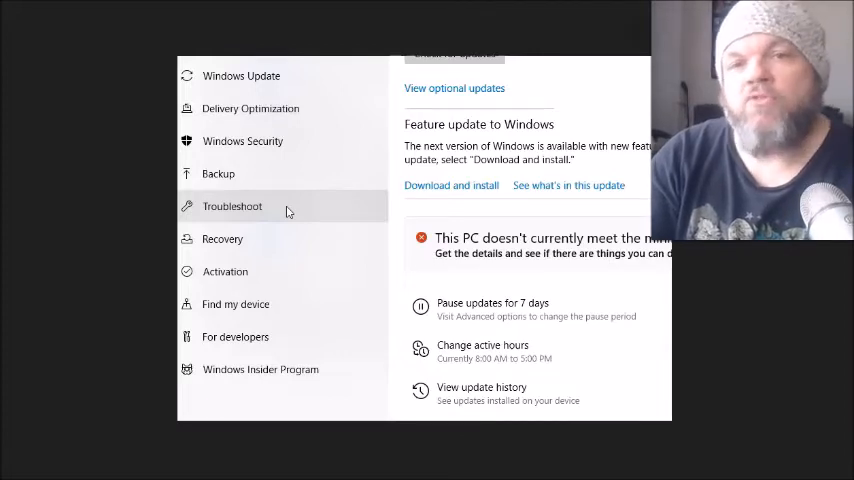
left_click(232, 206)
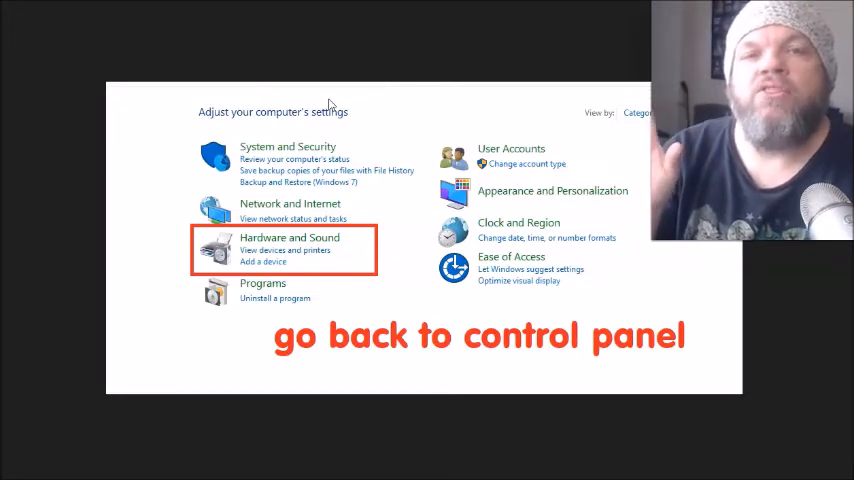
mouse_move(170, 130)
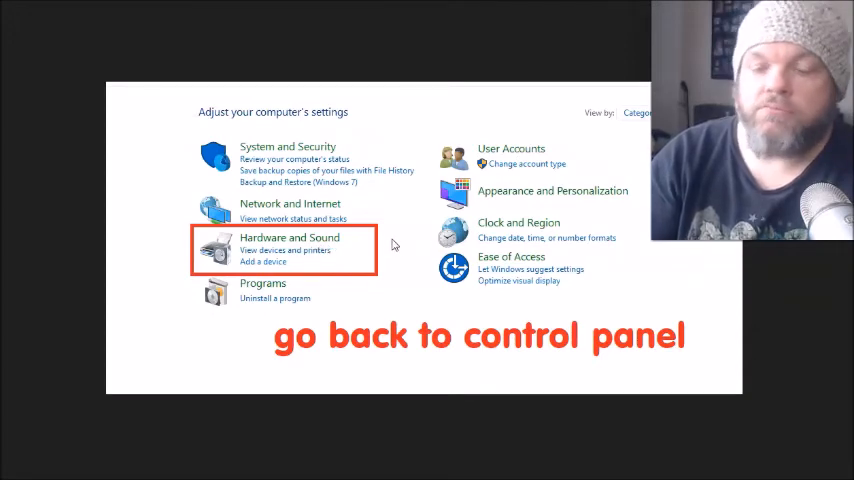
Step: Reach 'Change what the power buttons do' under Hardware and Sound's Power Options
left_click(288, 236)
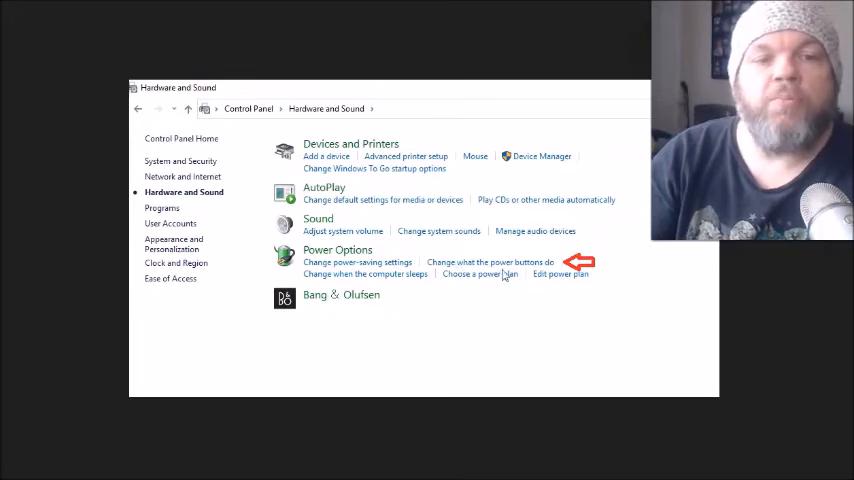
mouse_move(630, 268)
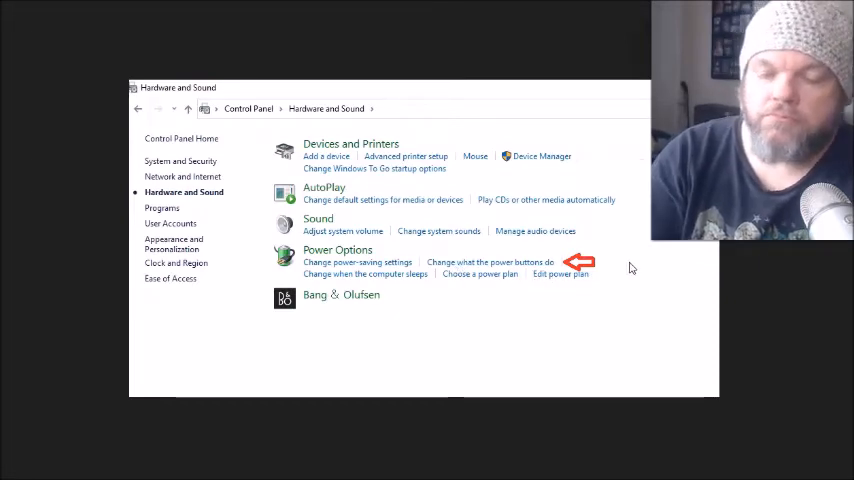
left_click(488, 260)
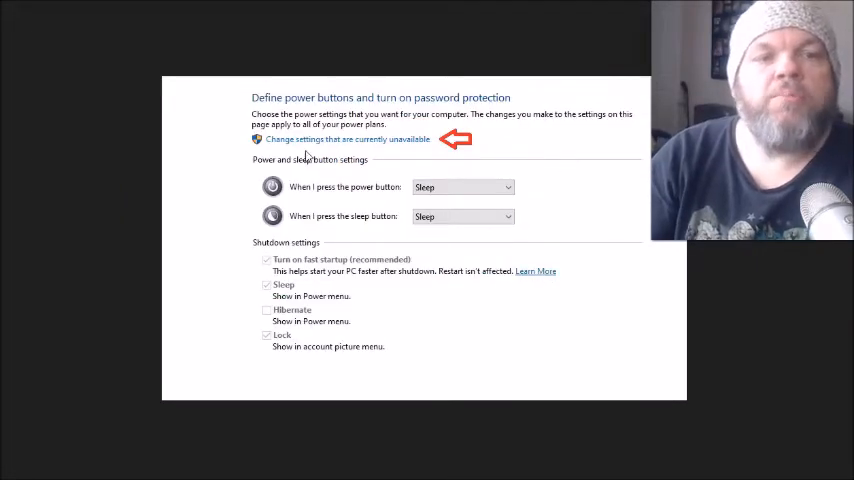